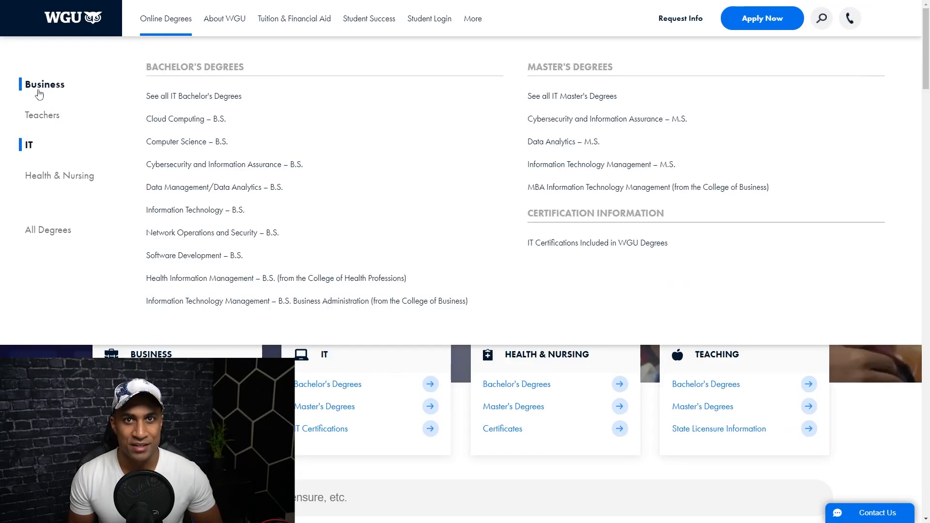
- Browse WGU's Business degrees to find Information Technology Management – B.S. Business Administration
{"action": "left_click", "coordinate": [45, 115]}
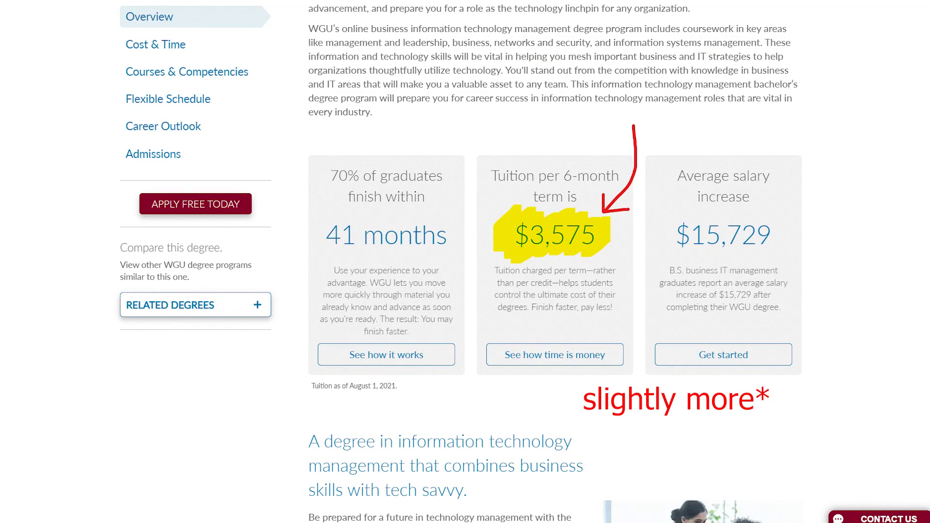
- After checking the $3,575-per-term tuition, switch to the BSITM spreadsheet tab
{"action": "left_click", "coordinate": [58, 8]}
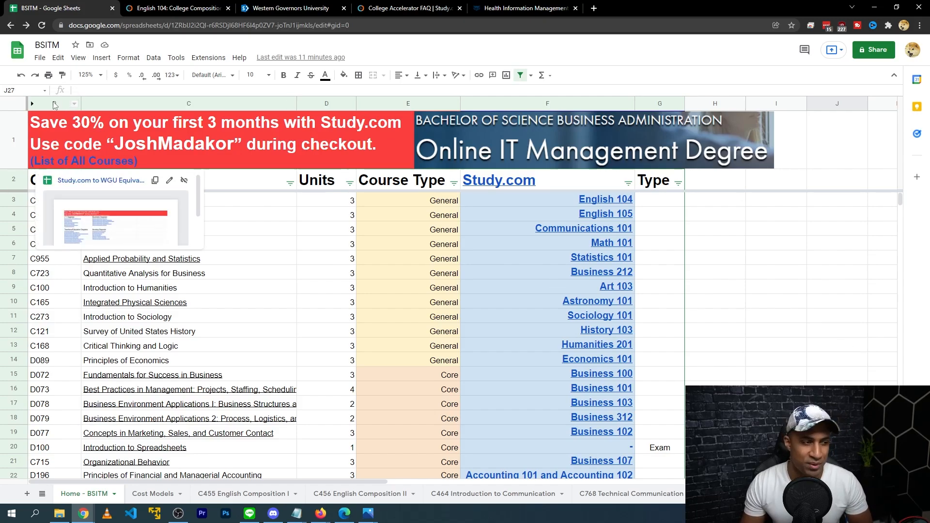
{"action": "left_click", "coordinate": [715, 272]}
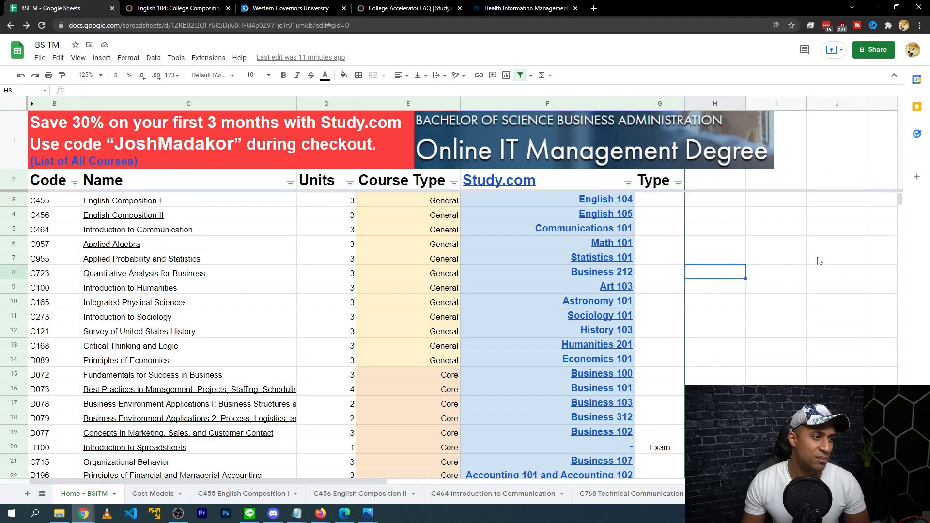
{"action": "left_click", "coordinate": [837, 243]}
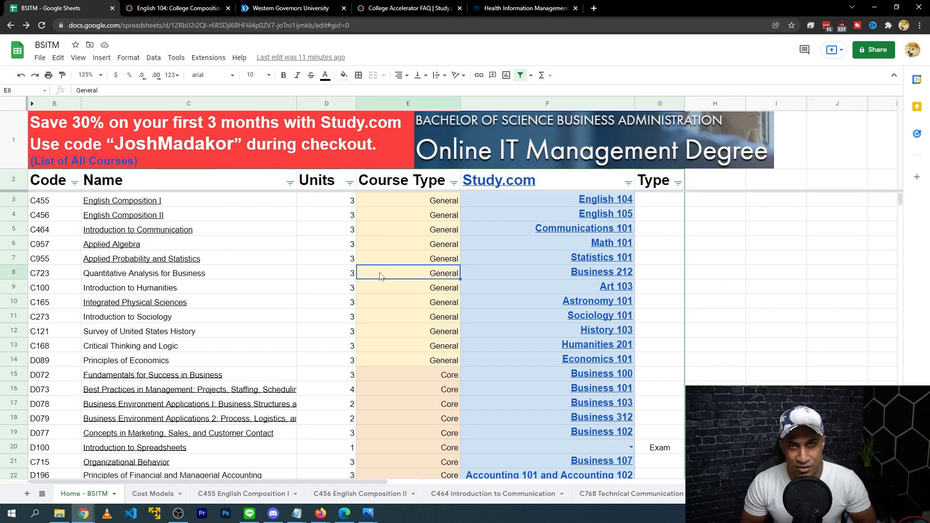
{"action": "left_click", "coordinate": [54, 103]}
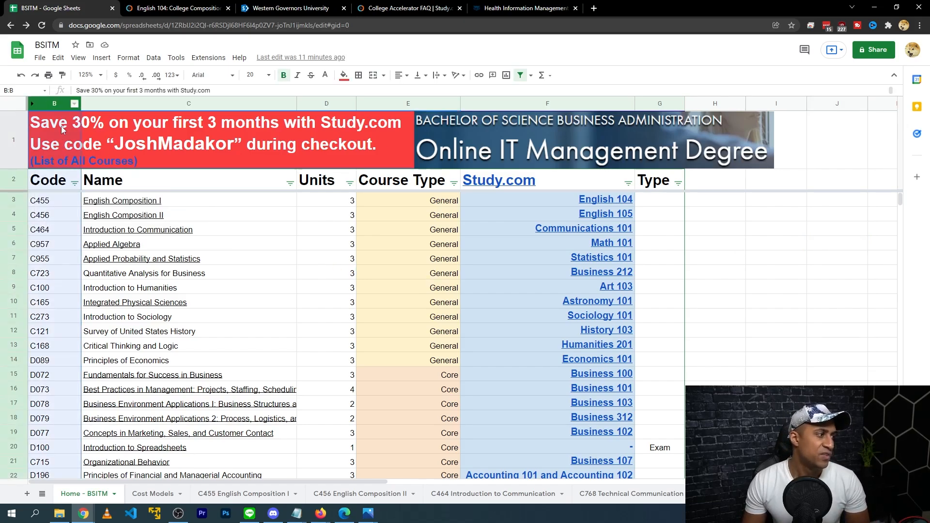
{"action": "left_click", "coordinate": [48, 215]}
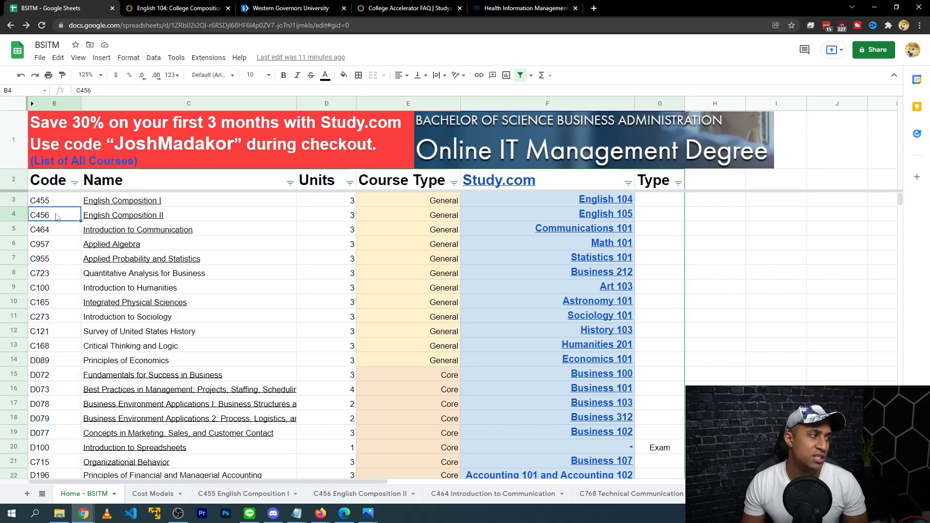
{"action": "left_click", "coordinate": [325, 302]}
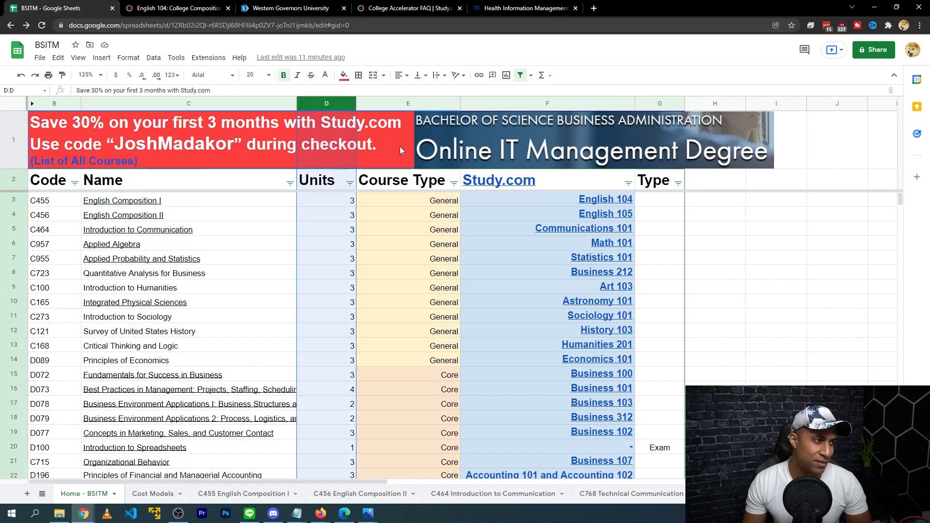
{"action": "left_click", "coordinate": [408, 103]}
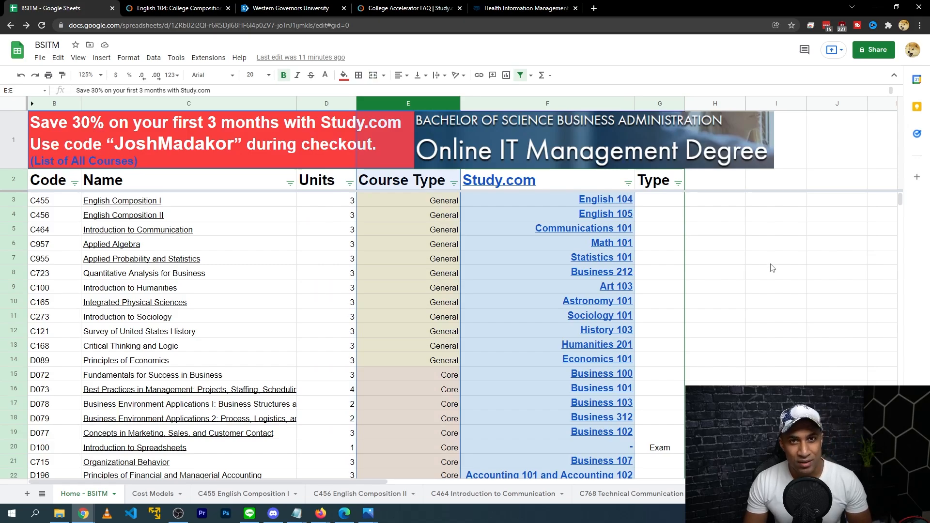
{"action": "mouse_move", "coordinate": [764, 263]}
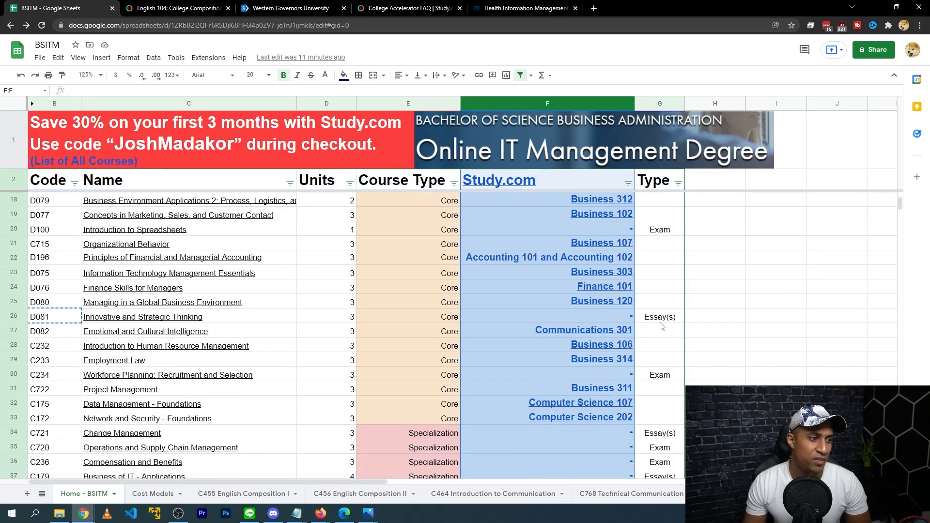
{"action": "scroll", "scroll_direction": "up", "scroll_amount": 3}
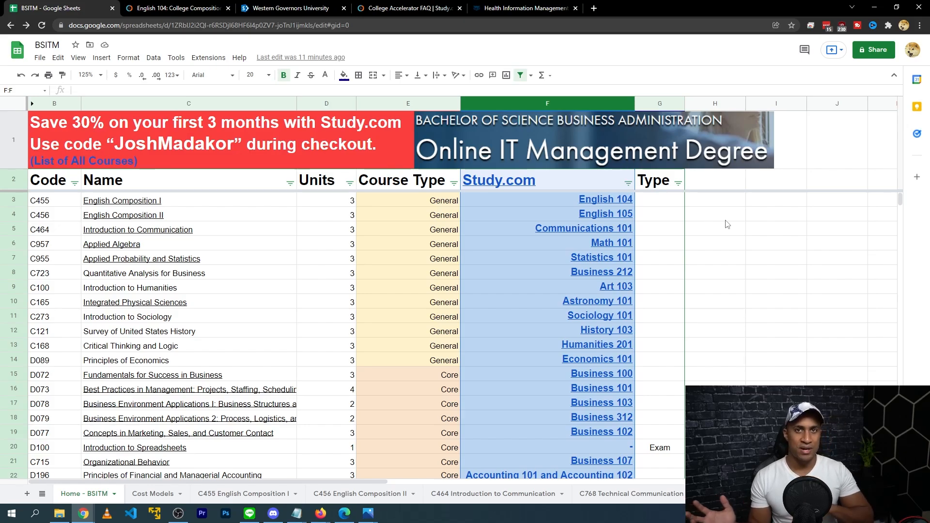
{"action": "mouse_move", "coordinate": [752, 255]}
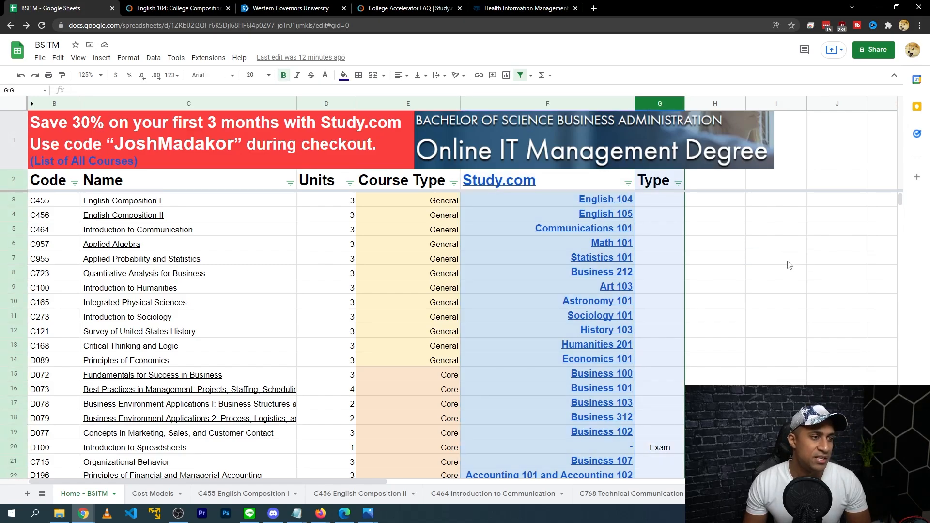
{"action": "scroll", "scroll_direction": "down", "scroll_amount": 3}
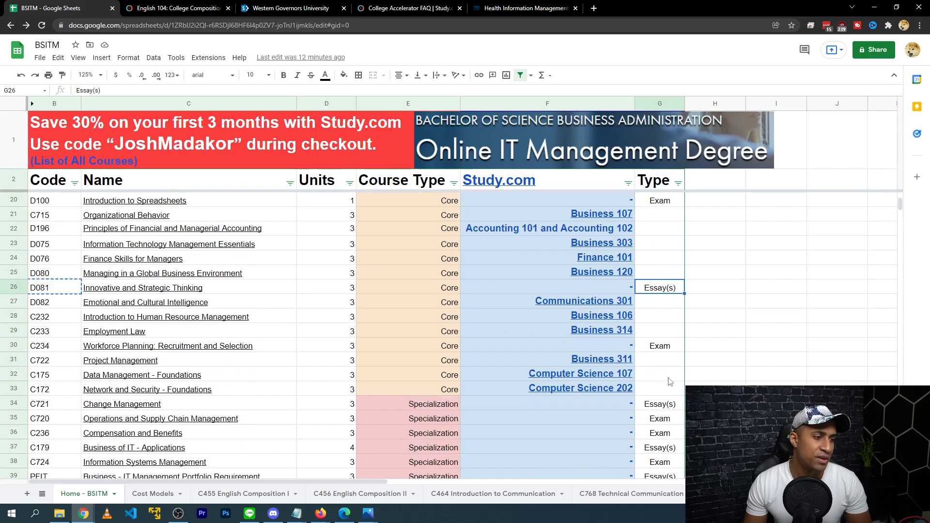
{"action": "left_click", "coordinate": [660, 404]}
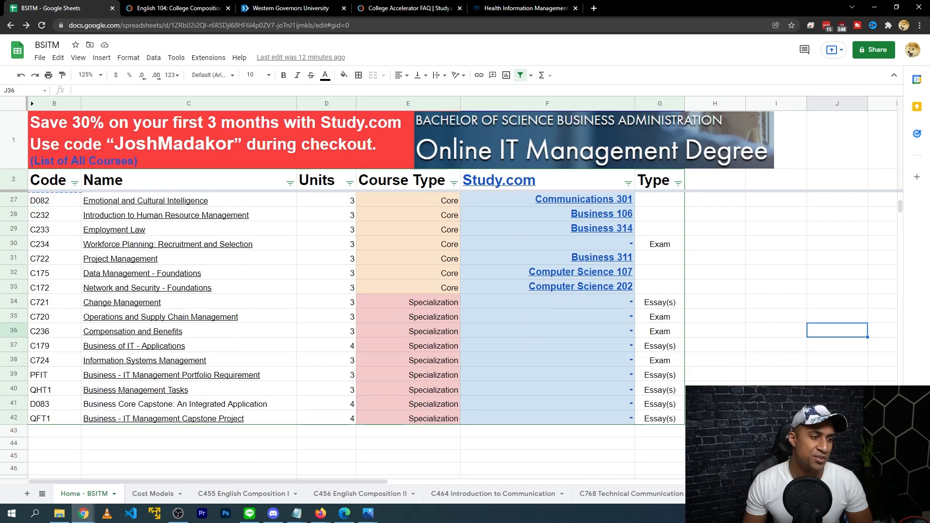
- Strip links from course names like English Composition I, then preview English 104's link
{"action": "left_click", "coordinate": [659, 419]}
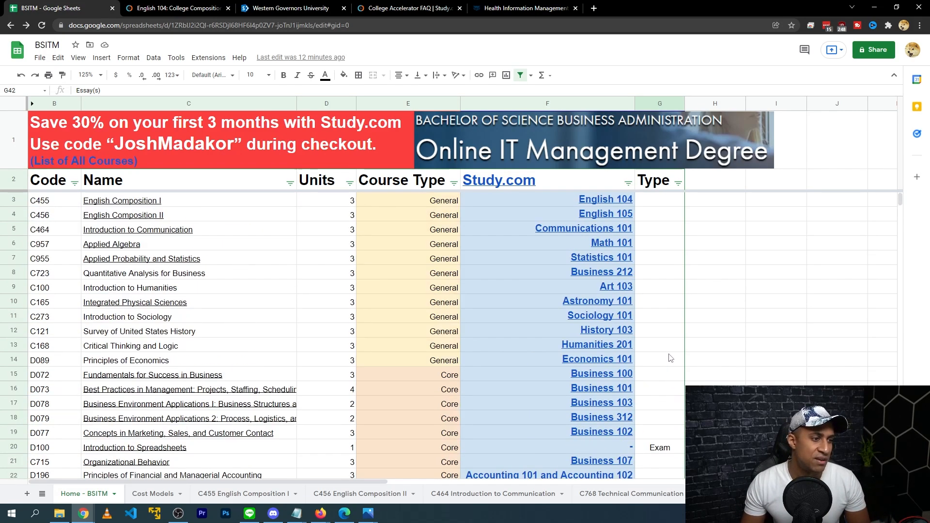
{"action": "scroll", "scroll_direction": "down", "scroll_amount": 3}
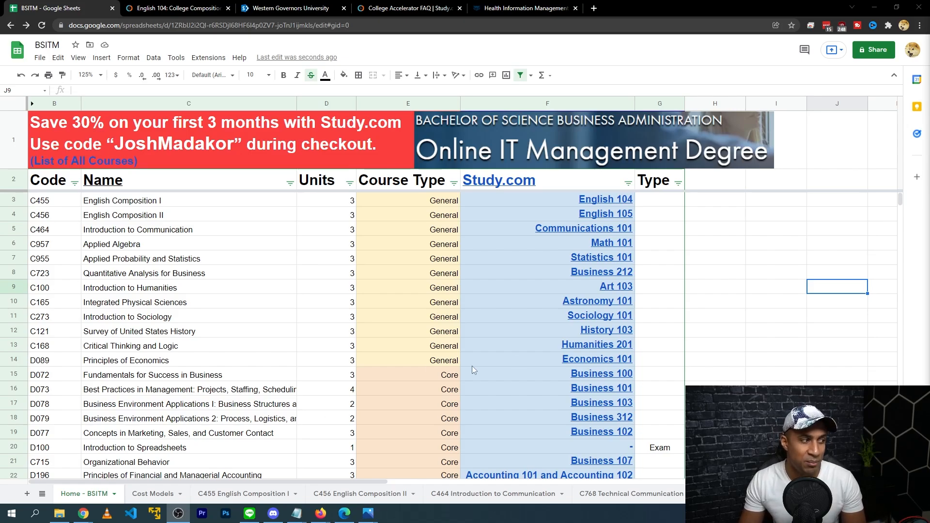
{"action": "left_click", "coordinate": [141, 201]}
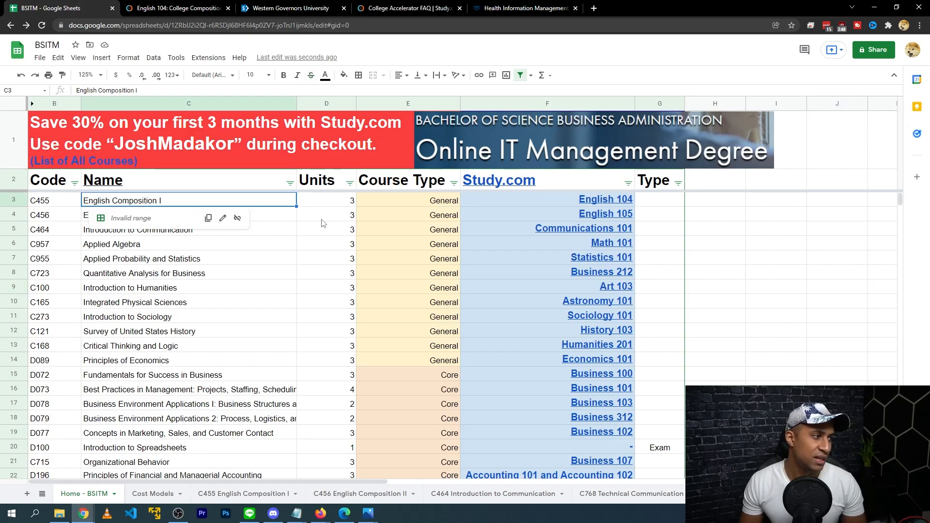
{"action": "left_click", "coordinate": [326, 215]}
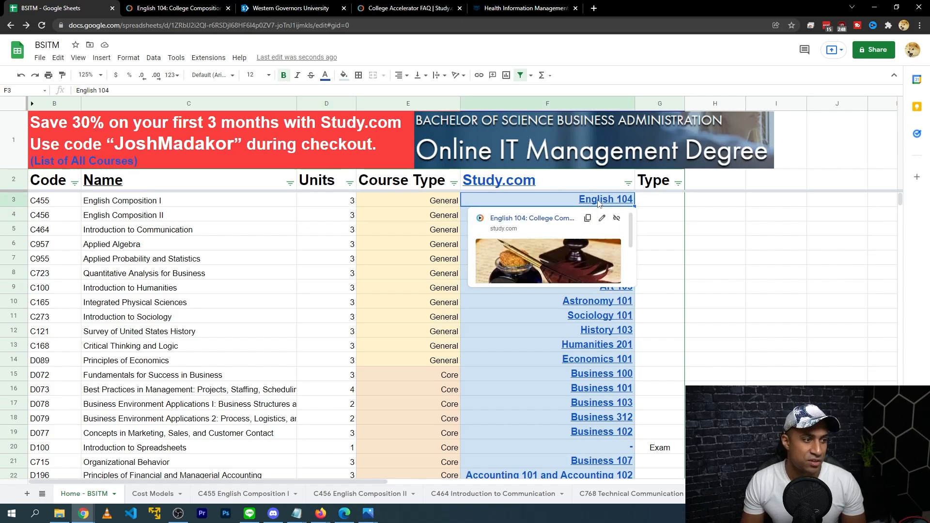
{"action": "left_click", "coordinate": [605, 199]}
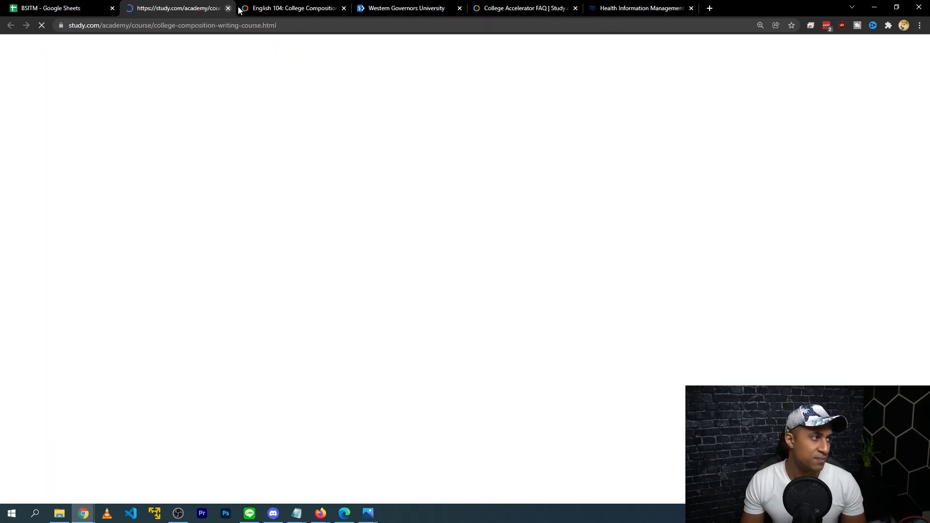
{"action": "left_click", "coordinate": [53, 8]}
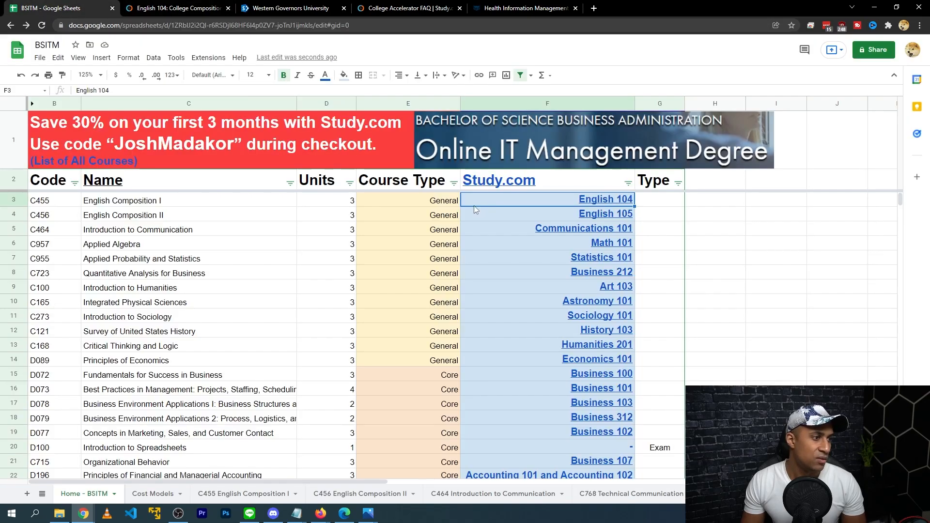
{"action": "mouse_move", "coordinate": [512, 199]}
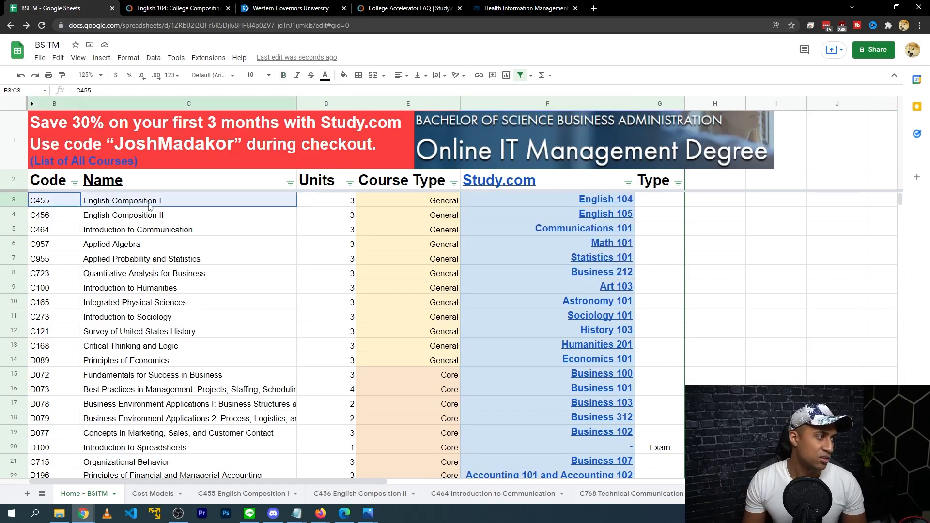
{"action": "left_click", "coordinate": [326, 201]}
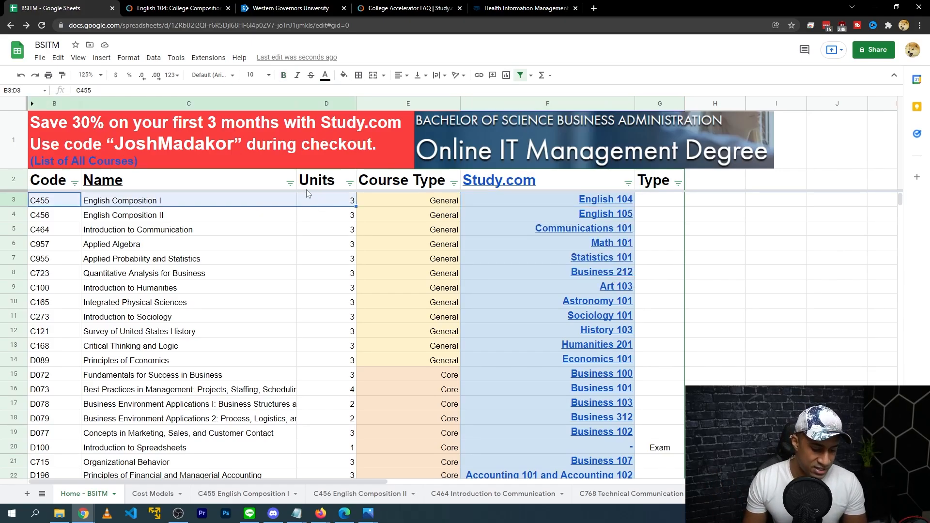
{"action": "left_click", "coordinate": [310, 75]}
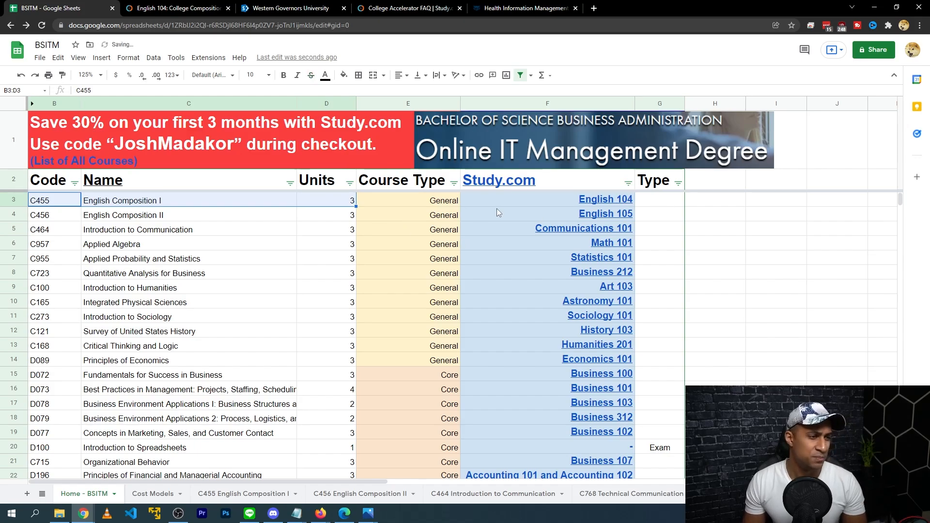
{"action": "left_click", "coordinate": [715, 200]}
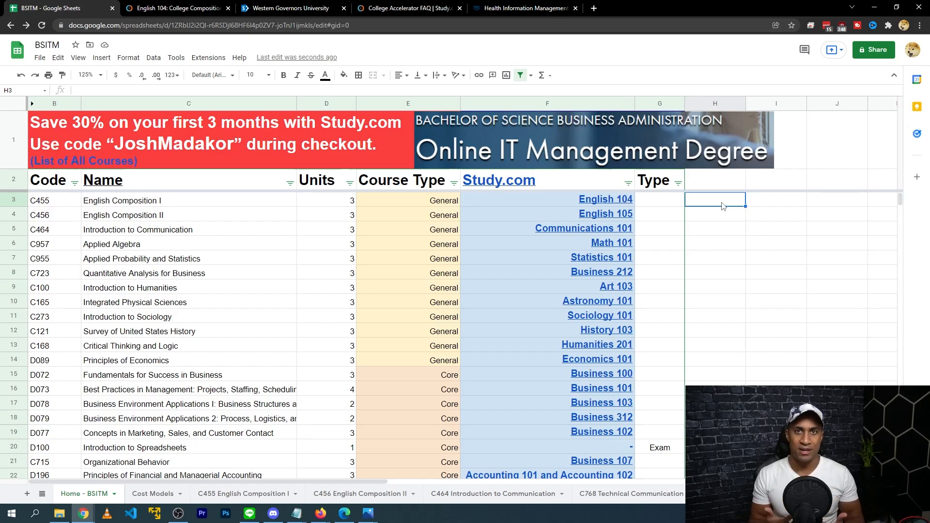
{"action": "left_click", "coordinate": [426, 514]}
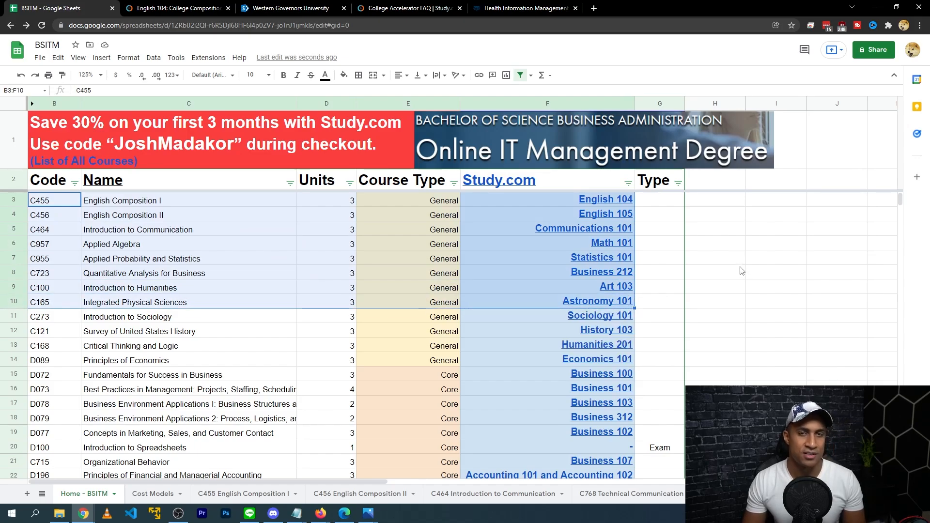
{"action": "scroll", "scroll_direction": "down", "scroll_amount": 3}
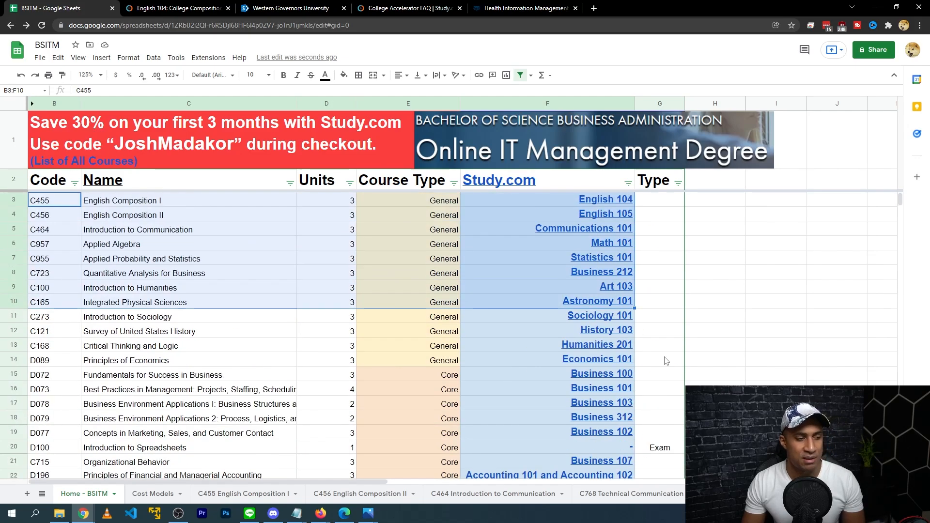
{"action": "left_click", "coordinate": [715, 228]}
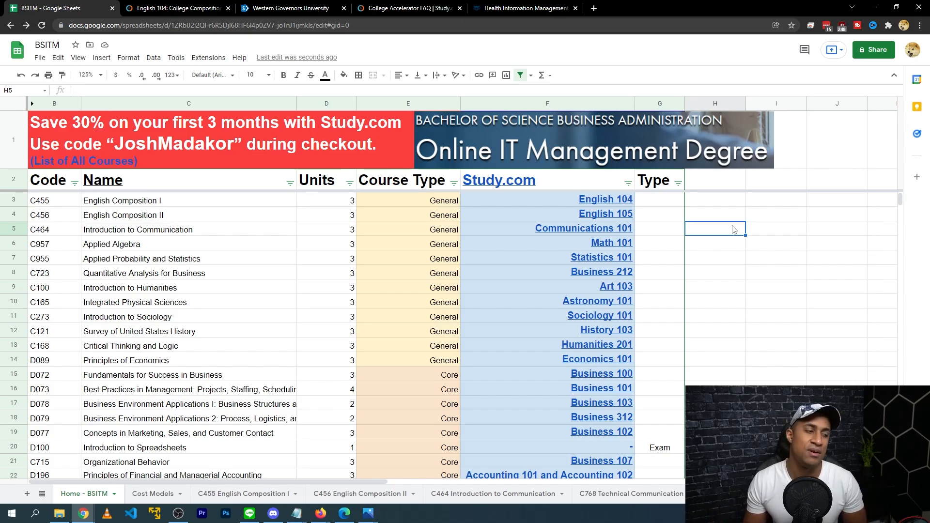
{"action": "left_click", "coordinate": [715, 243]}
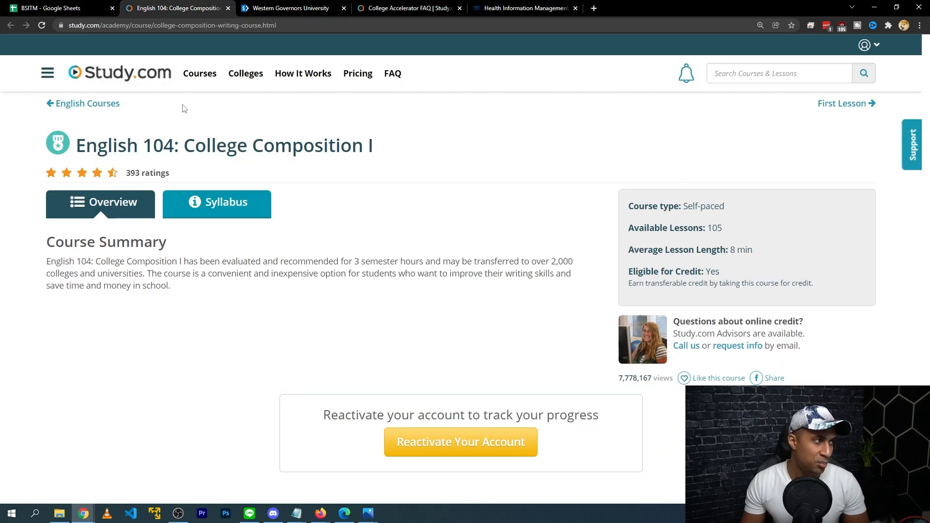
- Leave the English 104: College Composition I page for the BSITM spreadsheet tab
{"action": "left_click", "coordinate": [51, 7]}
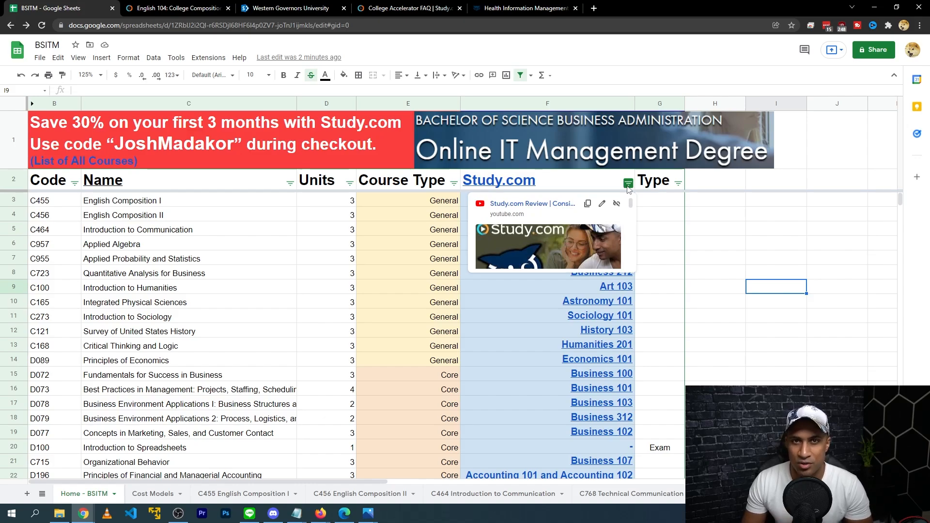
- Briefly filter Study.com to unmatched courses, then reselect all values to show every row
{"action": "left_click", "coordinate": [715, 229]}
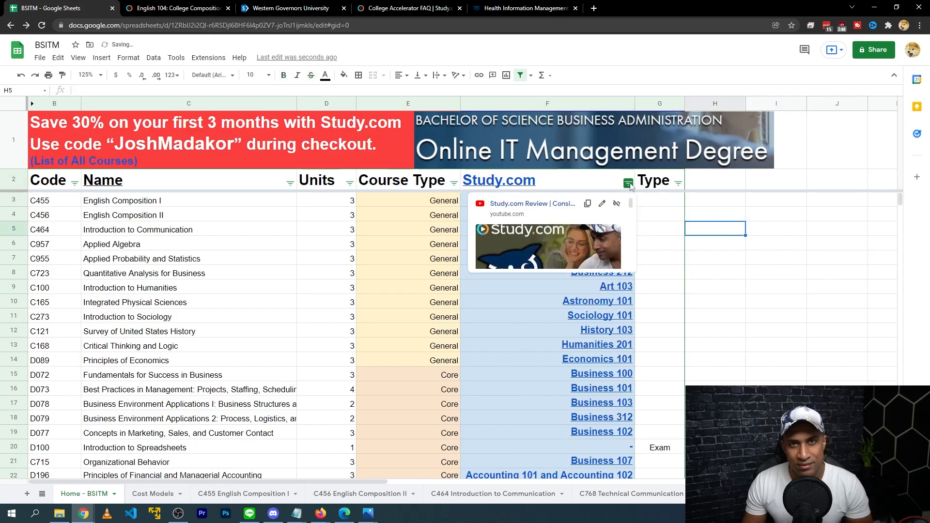
{"action": "left_click", "coordinate": [628, 183]}
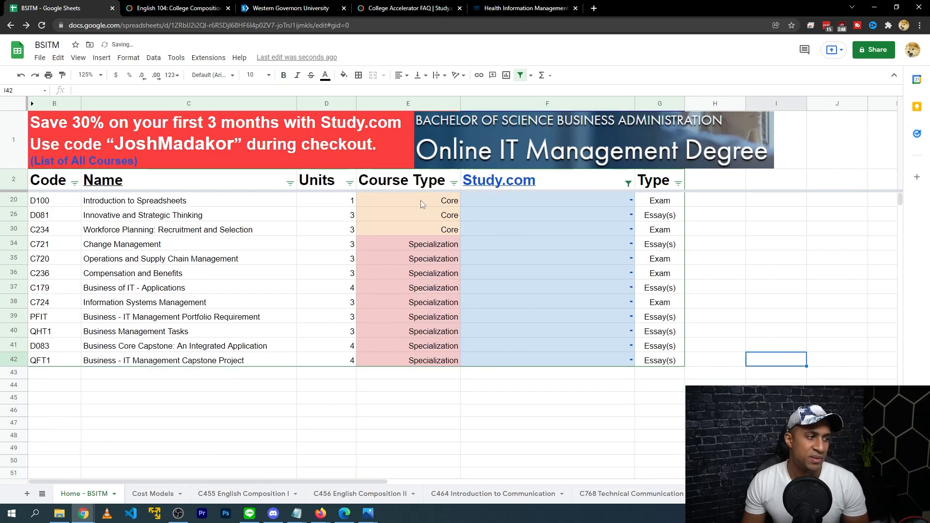
{"action": "left_click", "coordinate": [715, 359]}
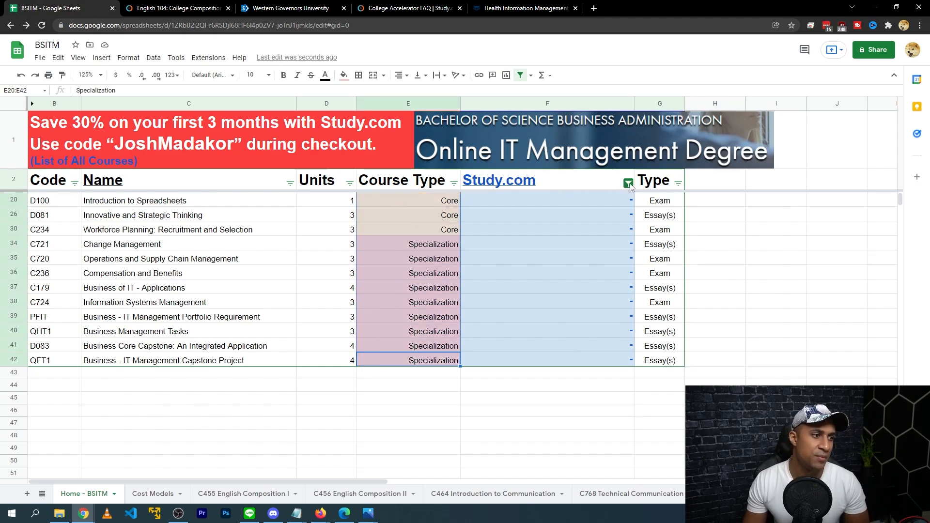
{"action": "left_click", "coordinate": [628, 183]}
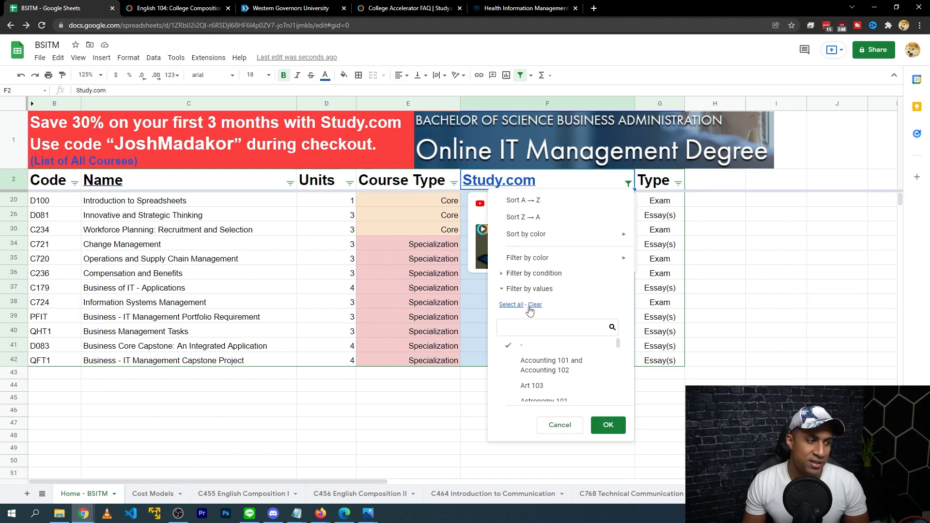
{"action": "left_click", "coordinate": [608, 425]}
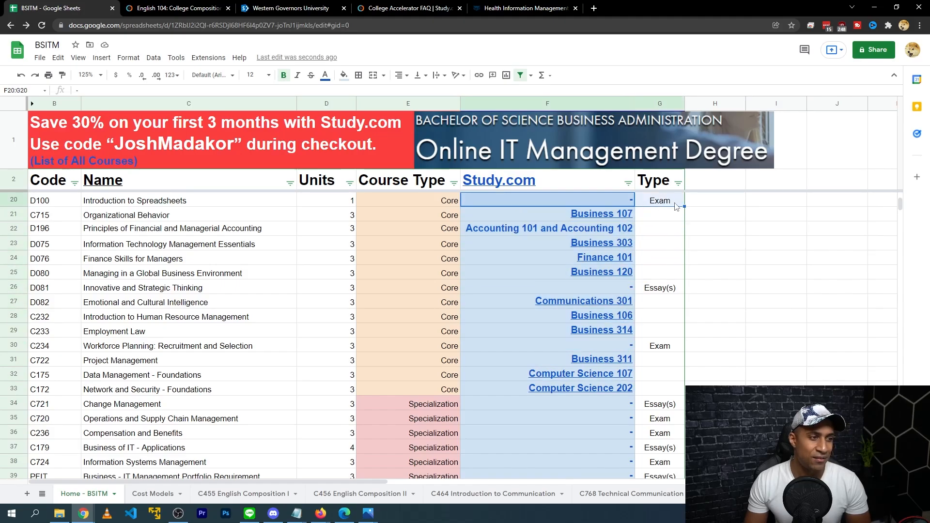
- Select the Exam entry for D100 Introduction to Spreadsheets in the unfiltered list
{"action": "left_click", "coordinate": [659, 200]}
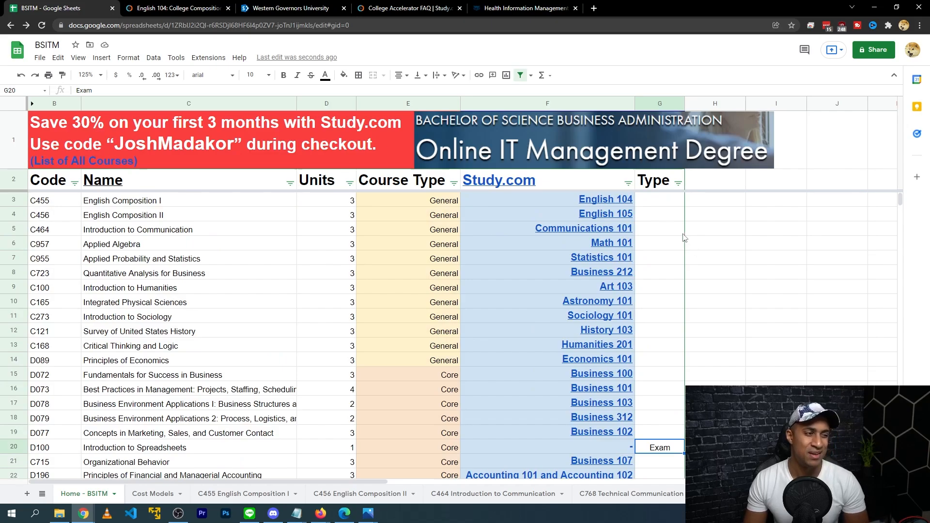
{"action": "mouse_move", "coordinate": [677, 233]}
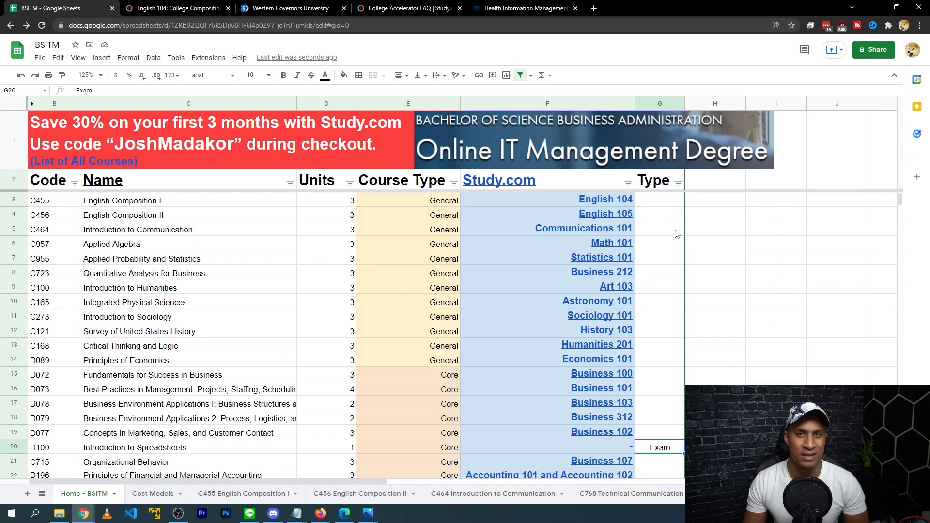
{"action": "mouse_move", "coordinate": [445, 208]}
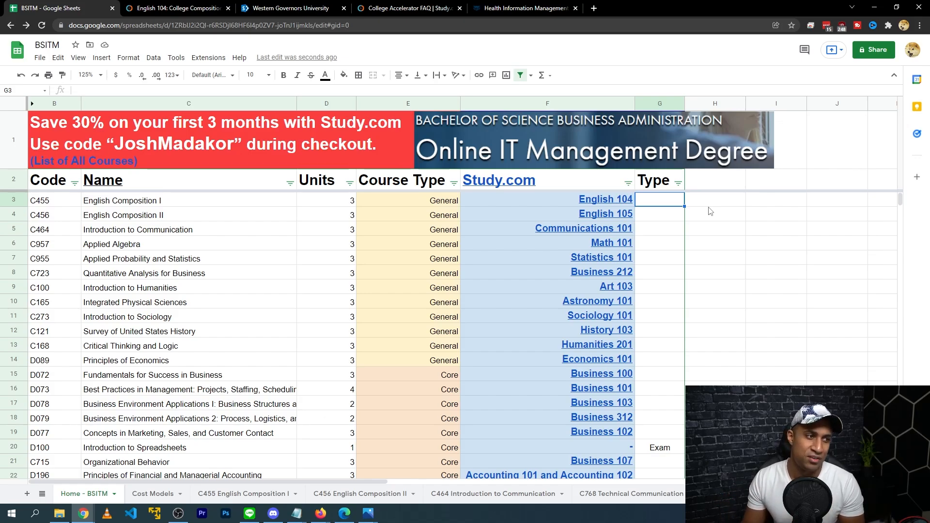
{"action": "mouse_move", "coordinate": [708, 202]}
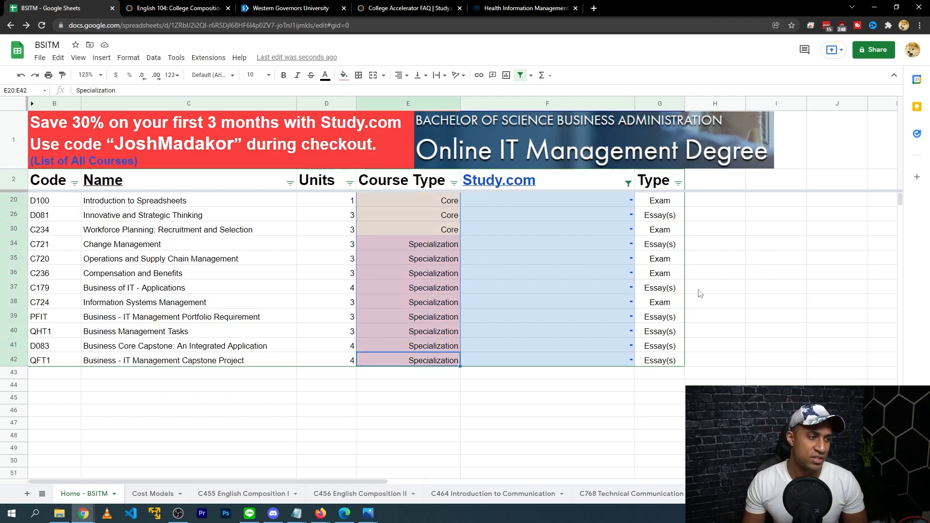
- Clear the selection, then select Change Management's course code C721 in B34
{"action": "left_click", "coordinate": [408, 373]}
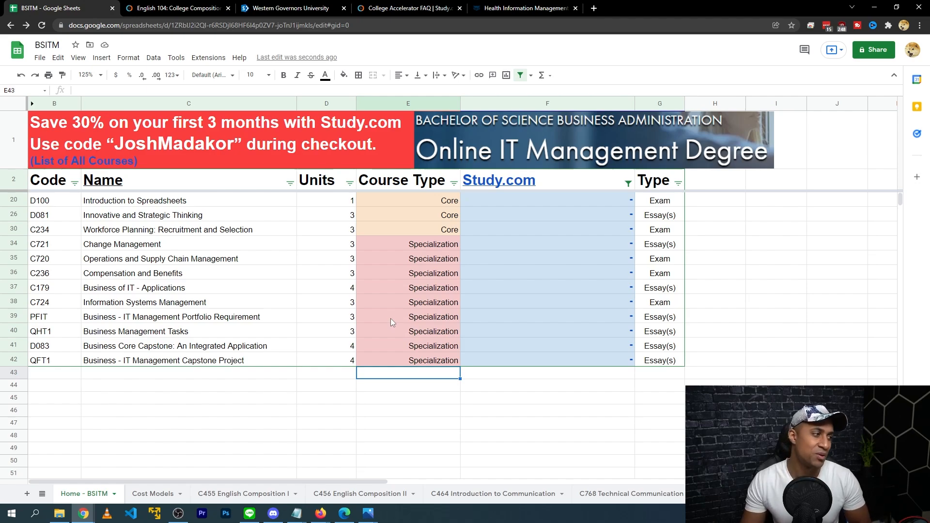
{"action": "mouse_move", "coordinate": [64, 246]}
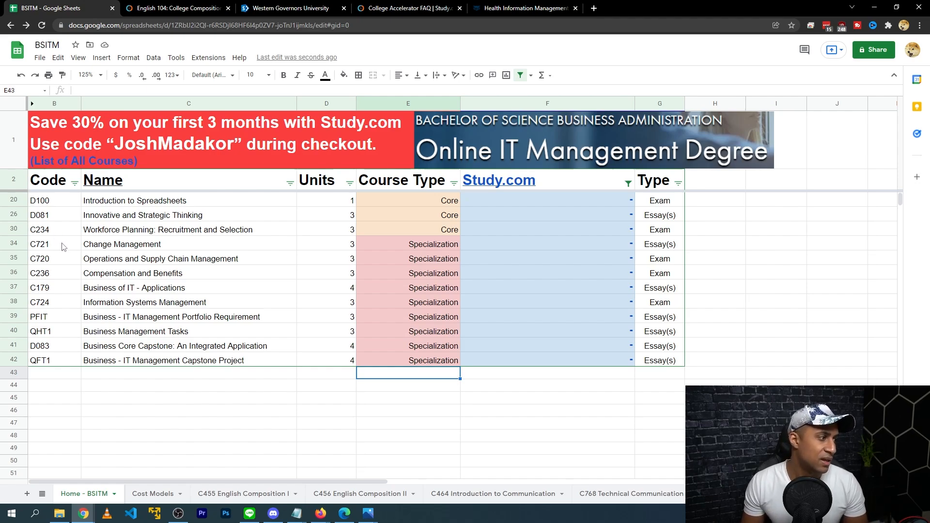
{"action": "left_click", "coordinate": [46, 244]}
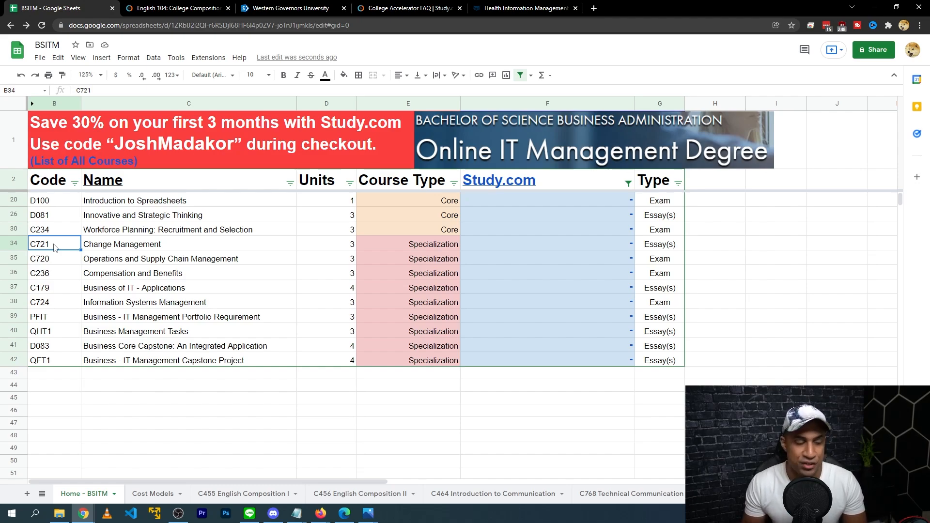
{"action": "mouse_move", "coordinate": [45, 302]}
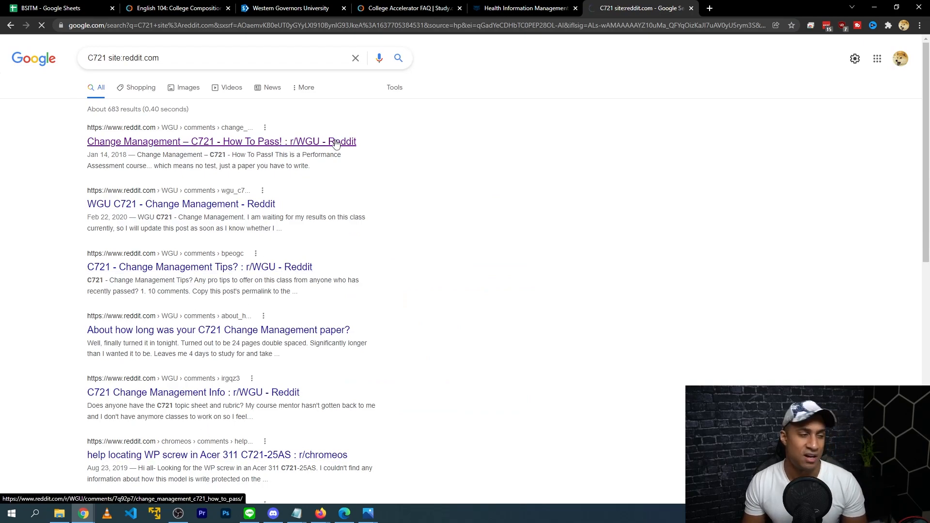
- Read the r/WGU C721 'How To Pass' thread, then return to the course map
{"action": "left_click", "coordinate": [221, 141]}
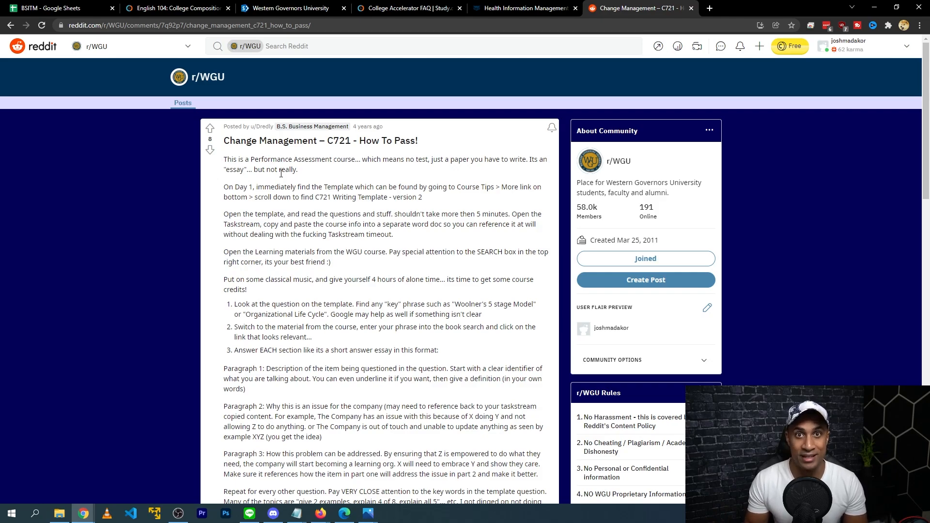
{"action": "scroll", "scroll_direction": "down", "scroll_amount": 3}
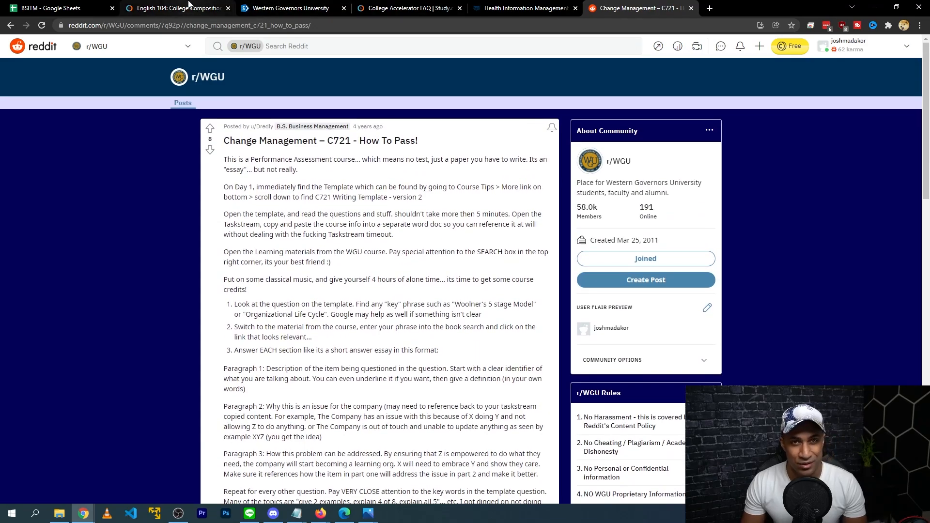
{"action": "left_click", "coordinate": [53, 8]}
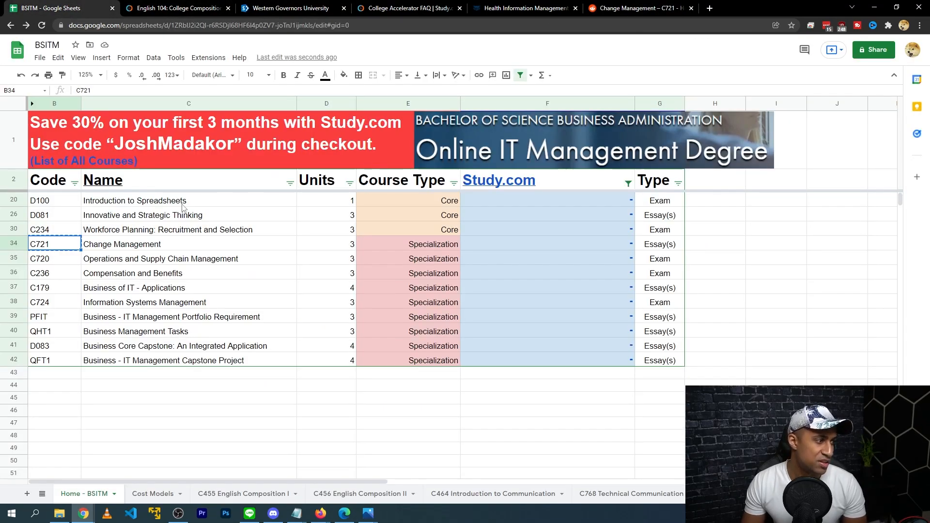
- Reset the Study.com filter so matches like Business 107 and Business 303 reappear
{"action": "left_click", "coordinate": [407, 200]}
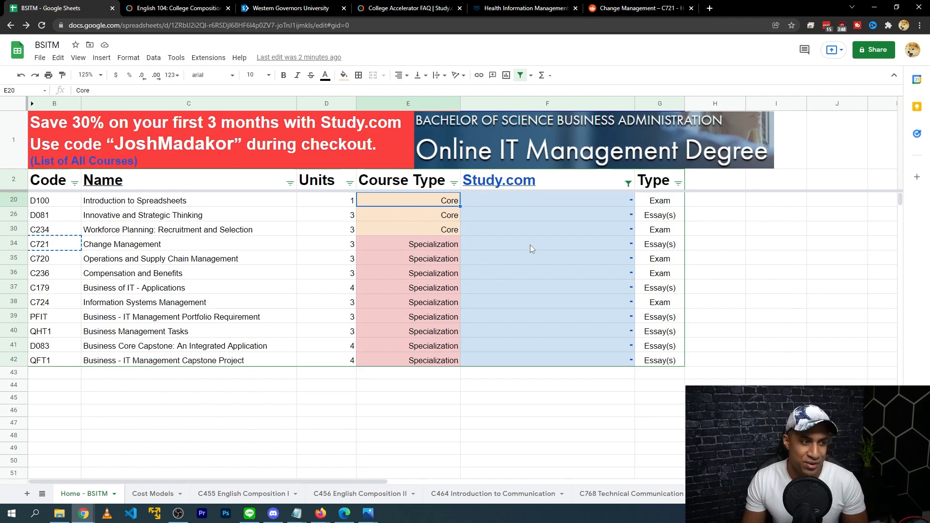
{"action": "left_click", "coordinate": [629, 182]}
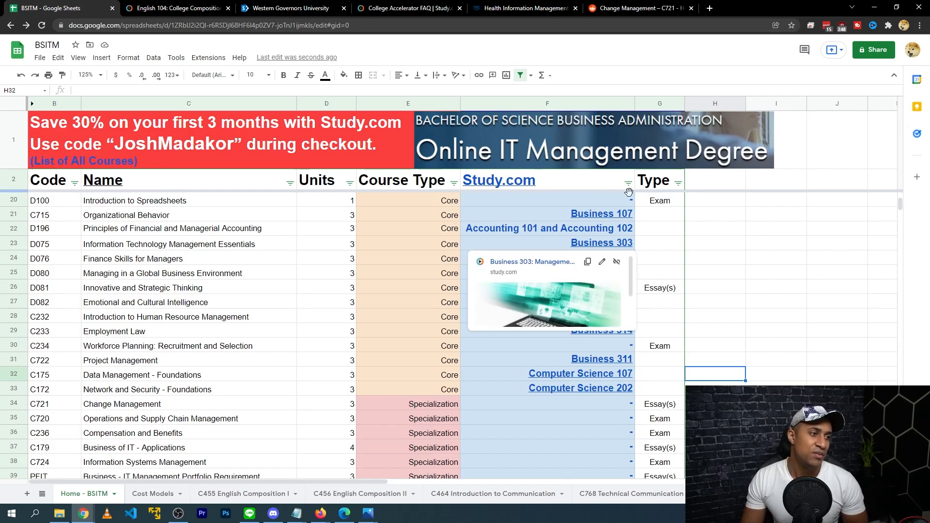
{"action": "left_click", "coordinate": [715, 214]}
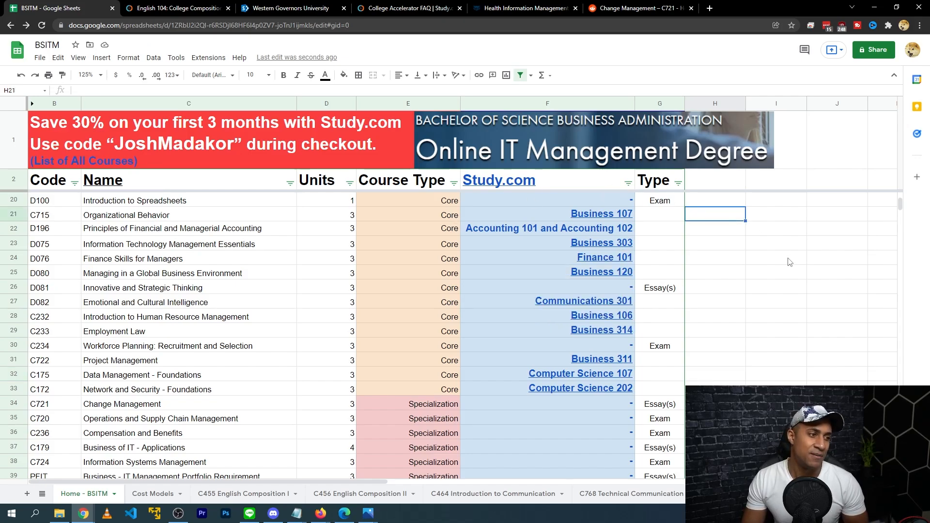
{"action": "mouse_move", "coordinate": [602, 272]}
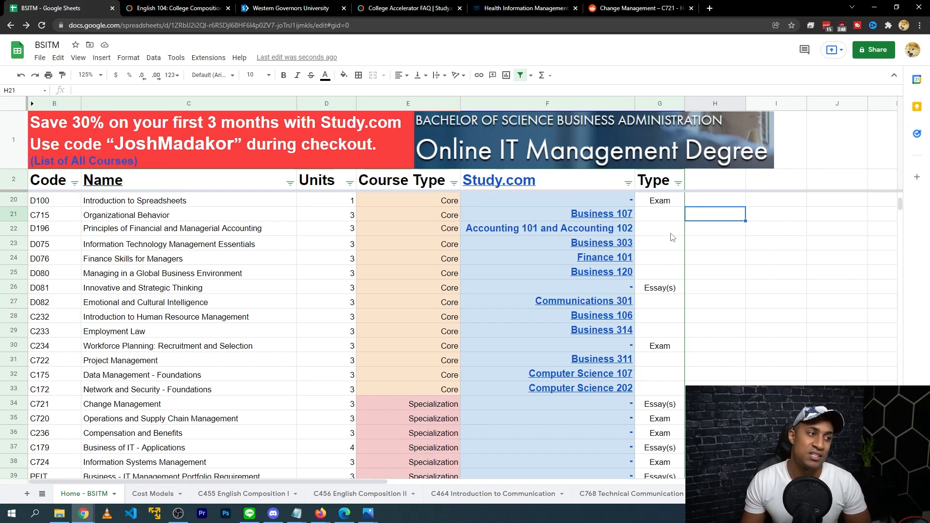
{"action": "left_click", "coordinate": [714, 287]}
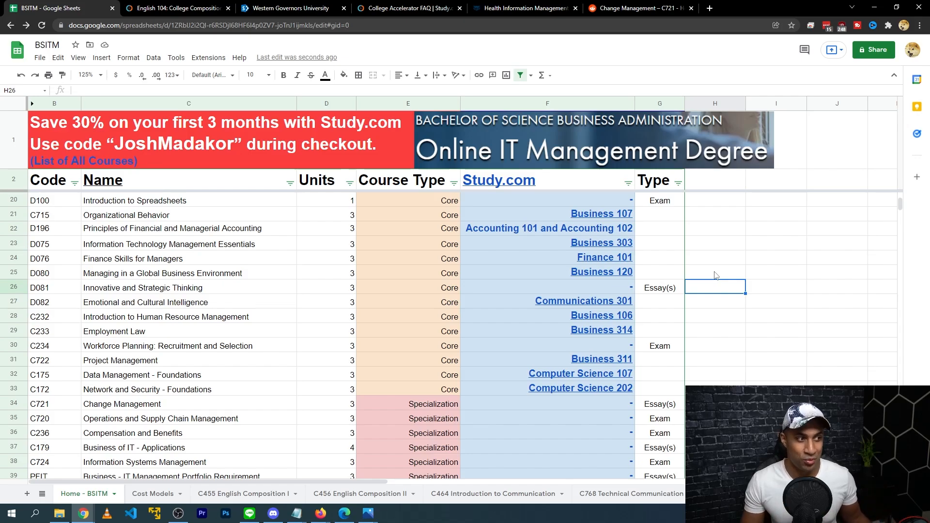
{"action": "left_click", "coordinate": [547, 104]}
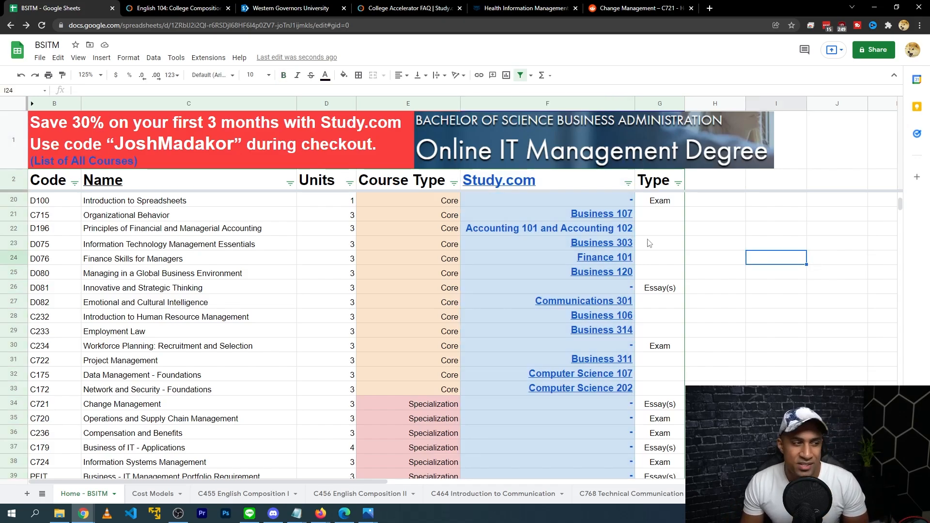
{"action": "left_click", "coordinate": [546, 103]}
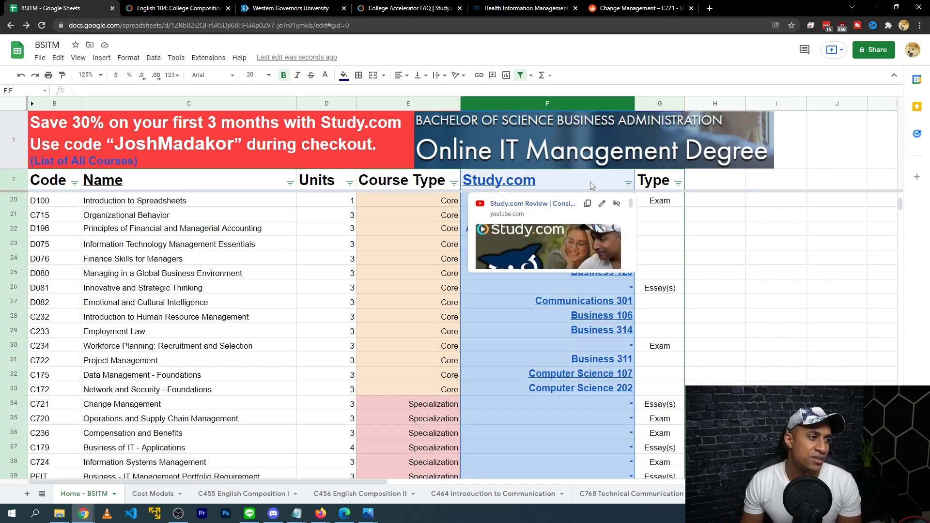
- Select column F, then switch to WGU's Study.com Transfer Pathways Agreement page
{"action": "left_click", "coordinate": [776, 214]}
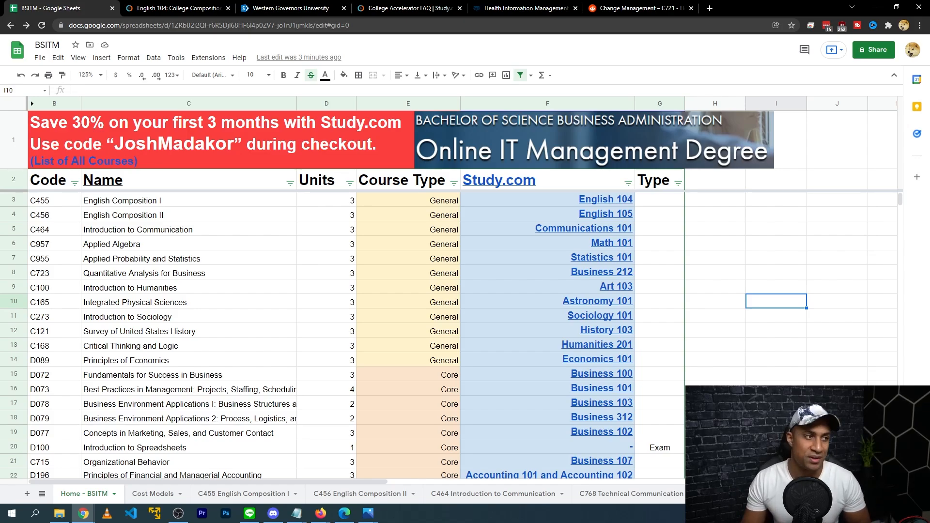
{"action": "left_click", "coordinate": [293, 9]}
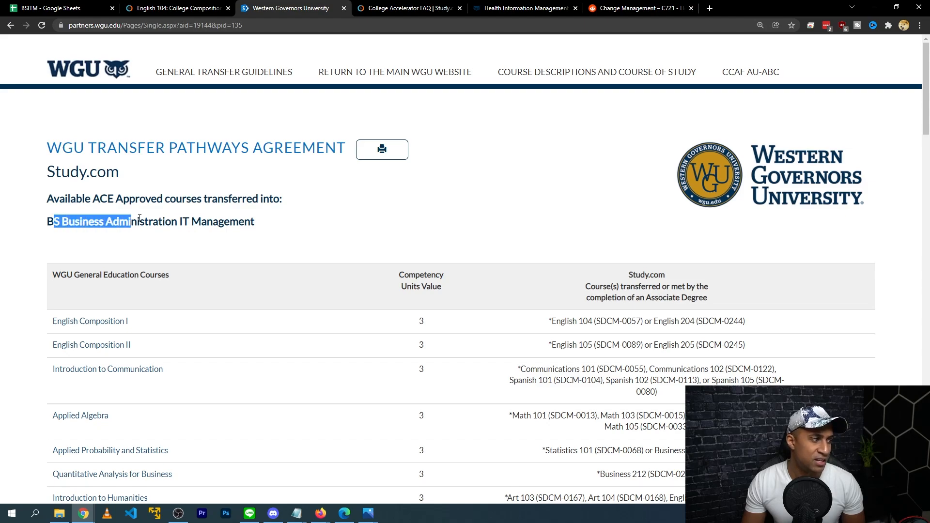
- Highlight the Study.com equivalents for English Composition I in the agreement tables
{"action": "left_click", "coordinate": [303, 220]}
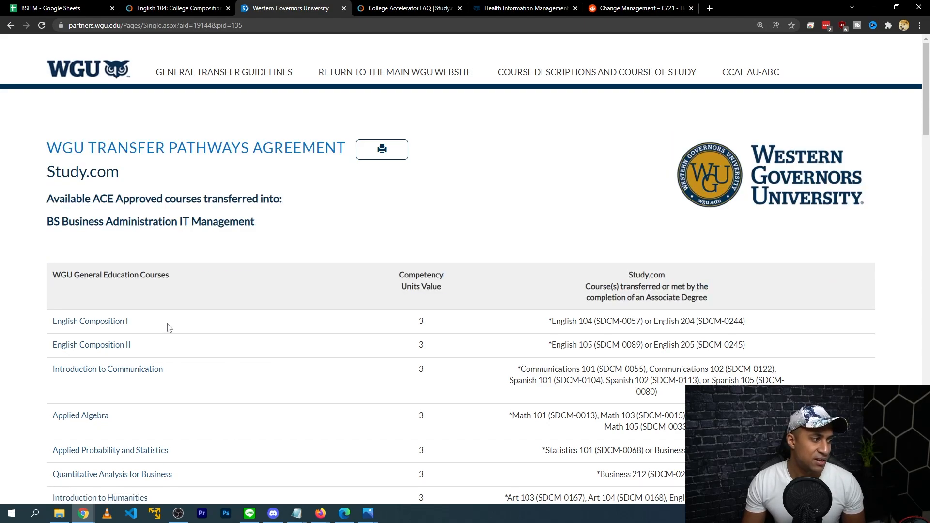
{"action": "left_click_drag", "start_coordinate": [570, 321], "coordinate": [745, 321]}
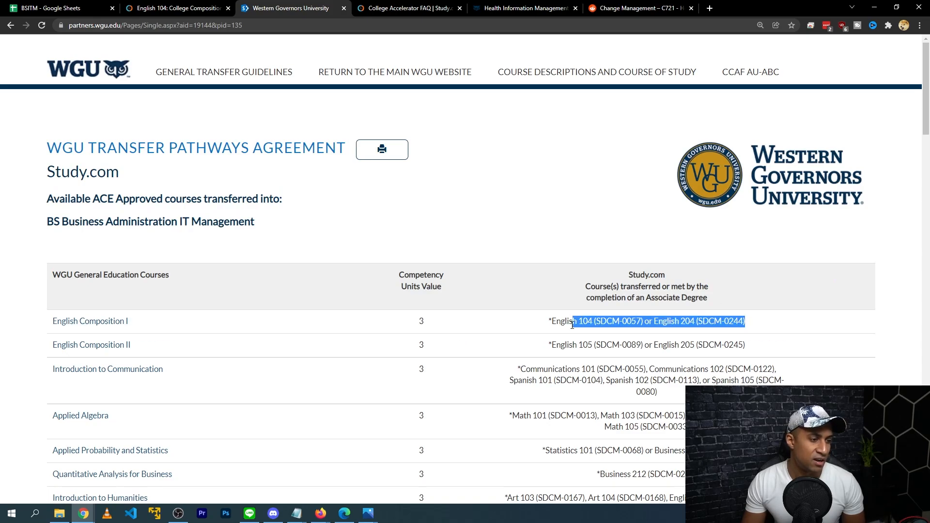
{"action": "scroll", "scroll_direction": "down", "scroll_amount": 3}
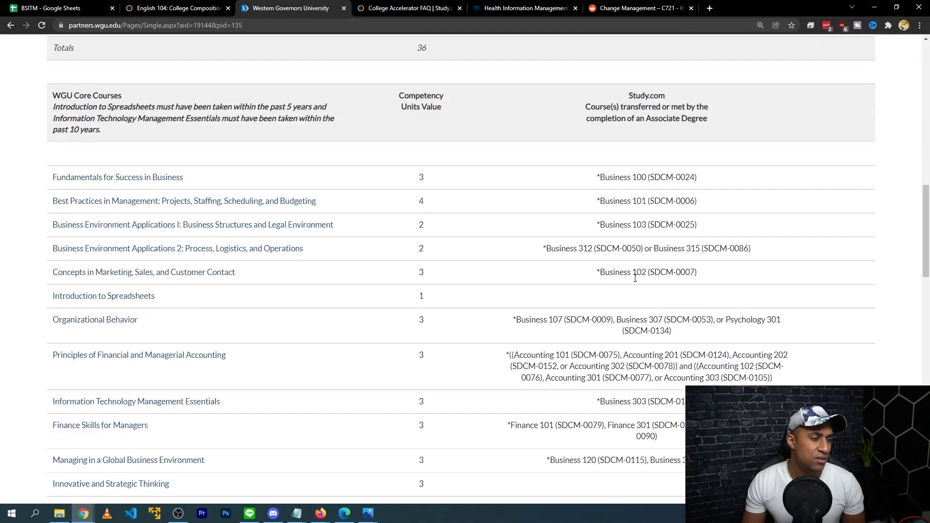
{"action": "scroll", "scroll_direction": "down", "scroll_amount": 3}
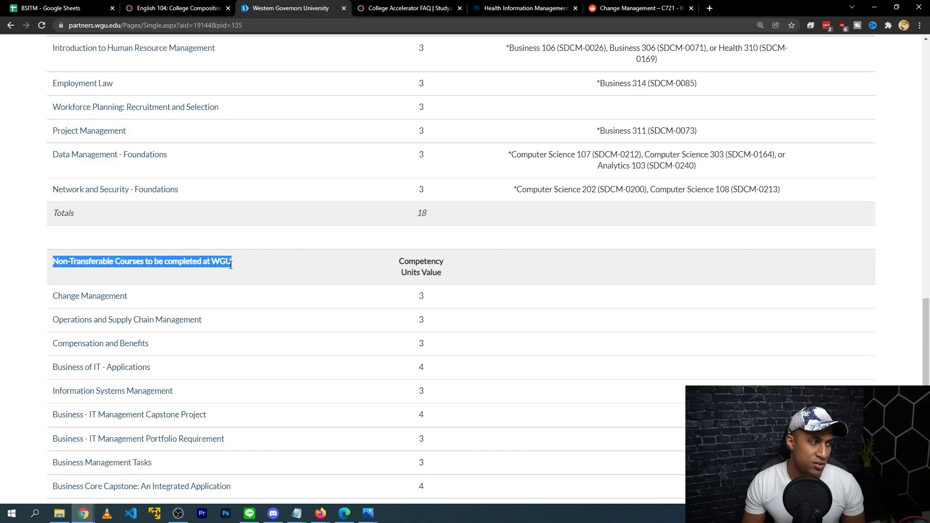
- Review the non-transferable courses and 120-unit total, then return to the BSITM spreadsheet
{"action": "scroll", "scroll_direction": "down", "scroll_amount": 3}
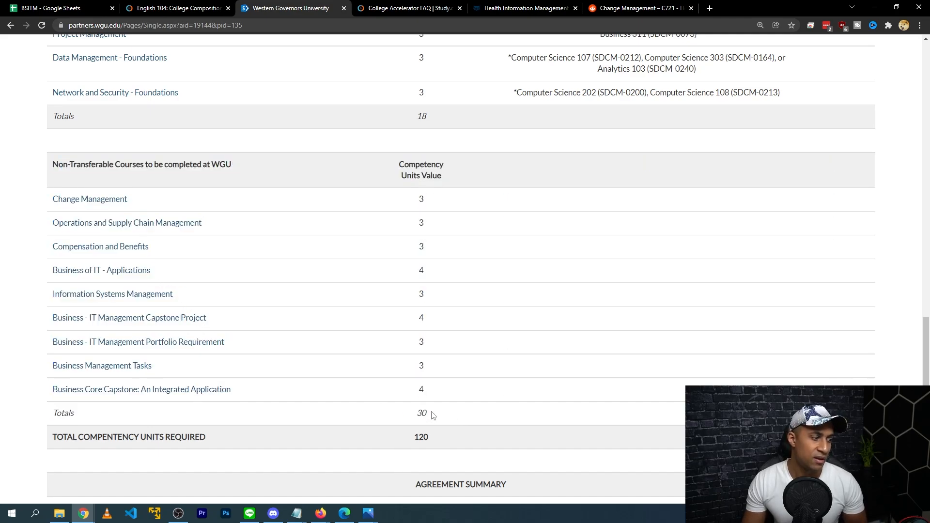
{"action": "double_click", "coordinate": [421, 437]}
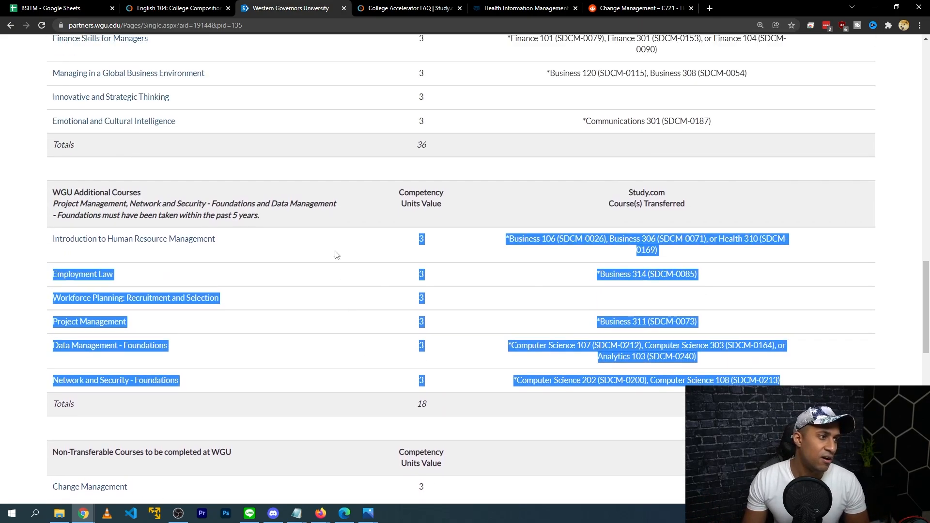
{"action": "scroll", "scroll_direction": "up", "scroll_amount": 3}
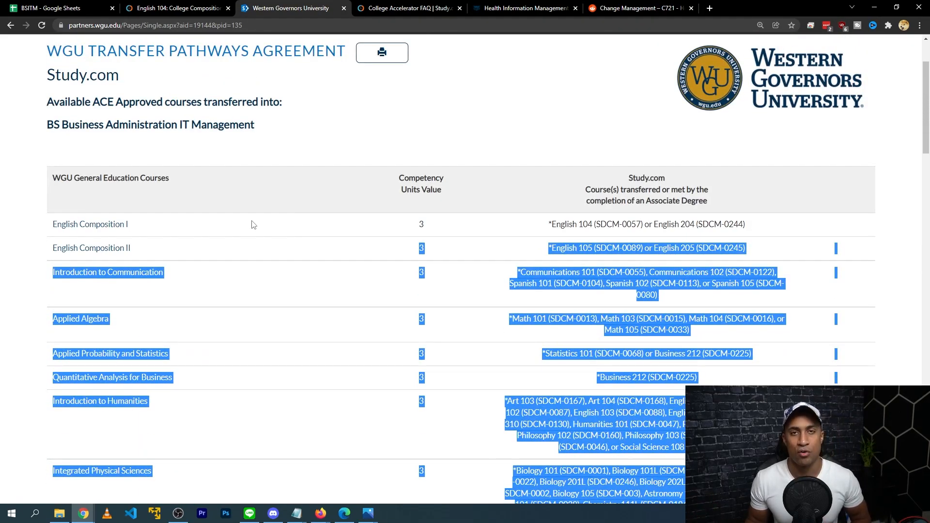
{"action": "left_click", "coordinate": [49, 10]}
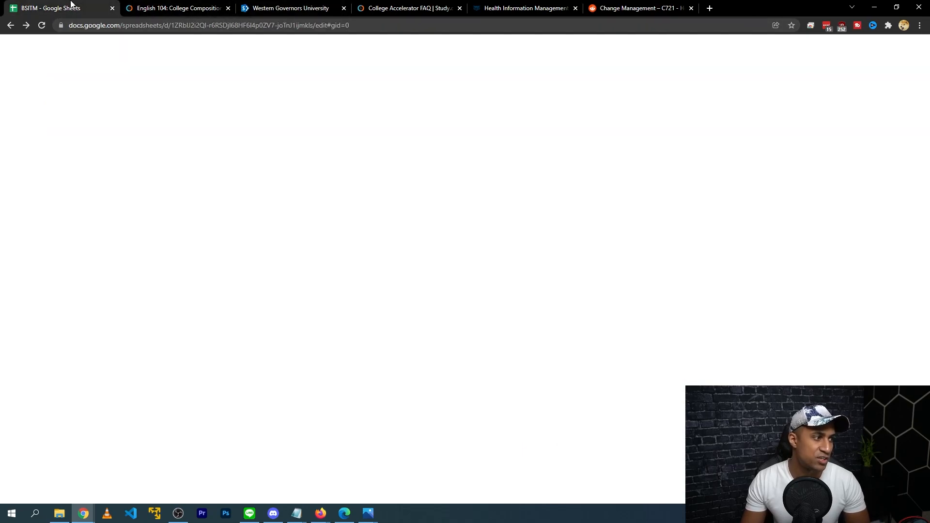